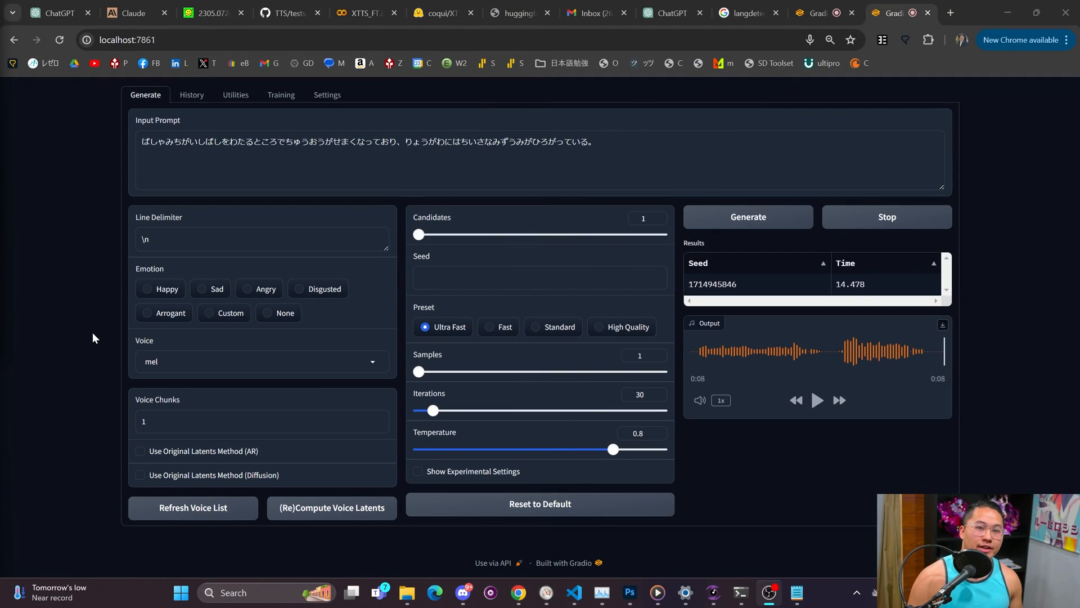
Replace the Japanese prompt with 'But the dawn shone clean and green and clear…' and generate it with the mel voice
triple_click(364, 141)
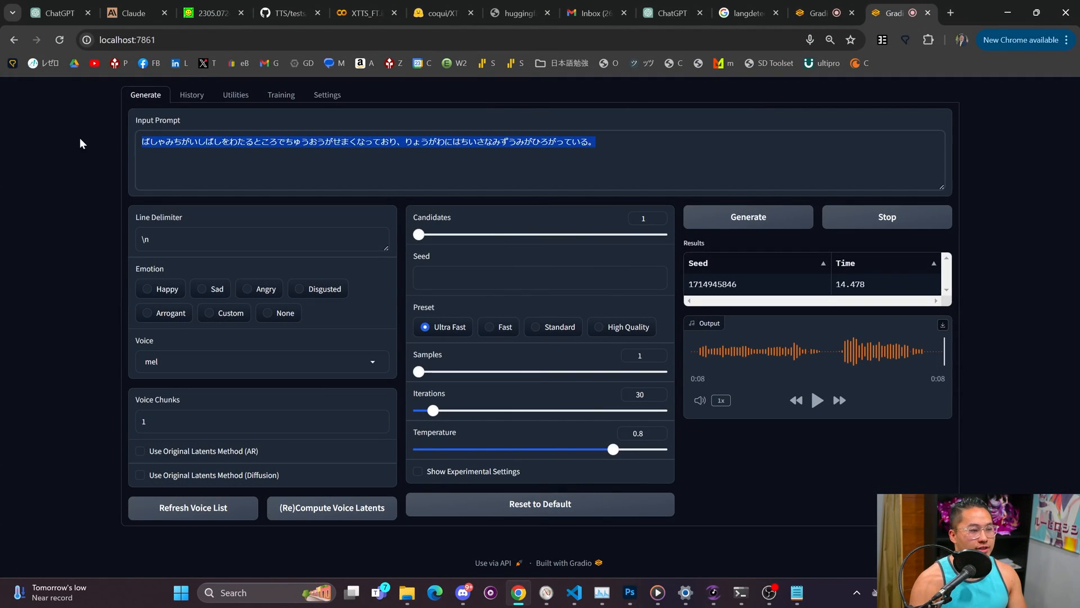
type("But the dawn shone clean and green and clear. The scorched ground veiled itself in grass. The thirsty crops sprang up anew.")
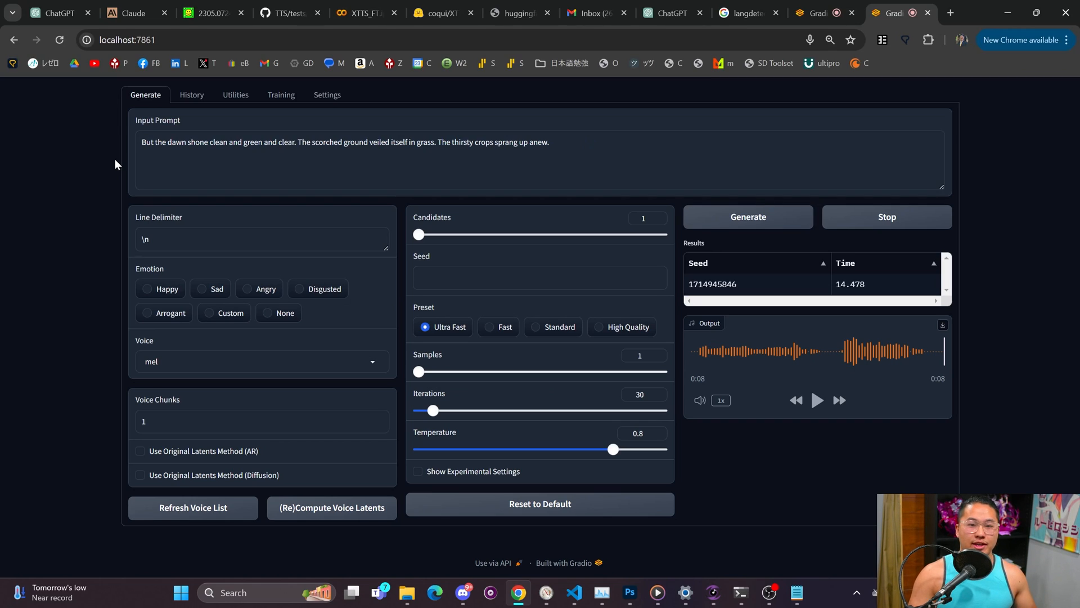
mouse_move(294, 219)
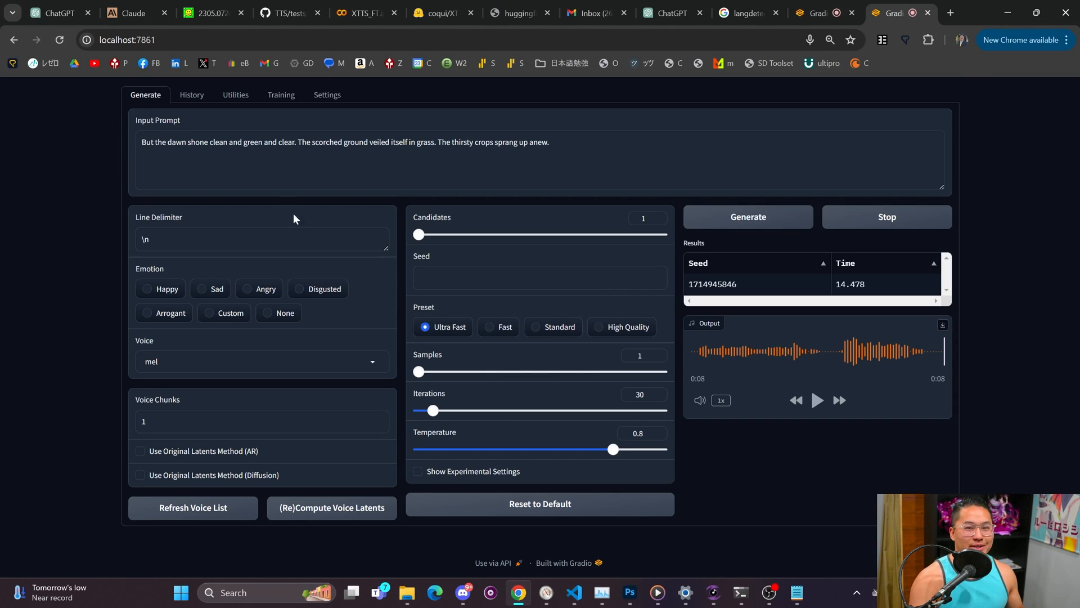
left_click(747, 217)
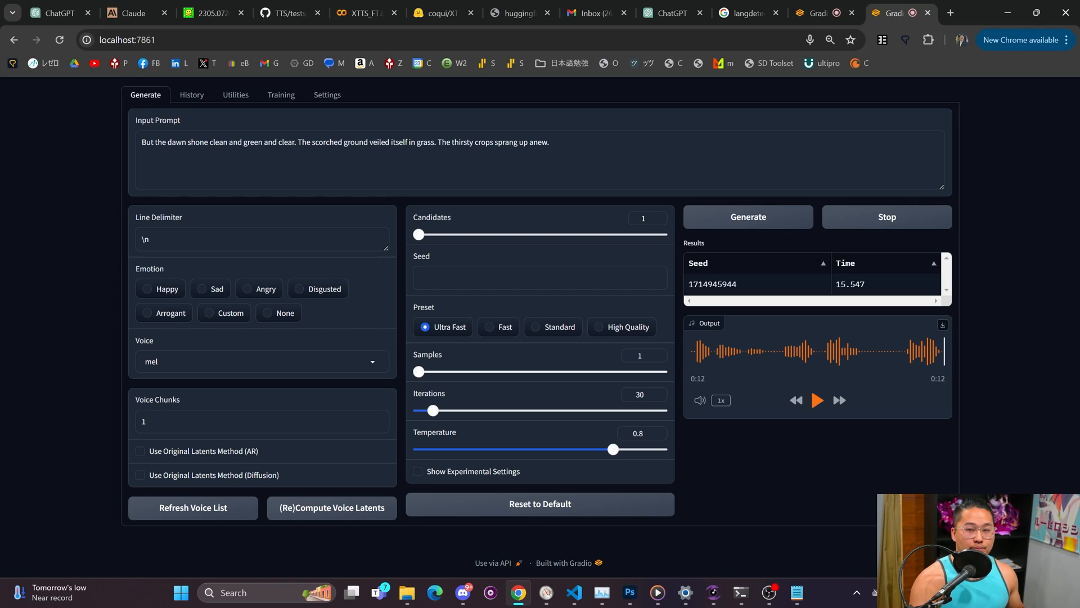
Check the Autoregressive Model list in Settings unchanged, then prefix the prompt with the [en] tag
left_click(327, 95)
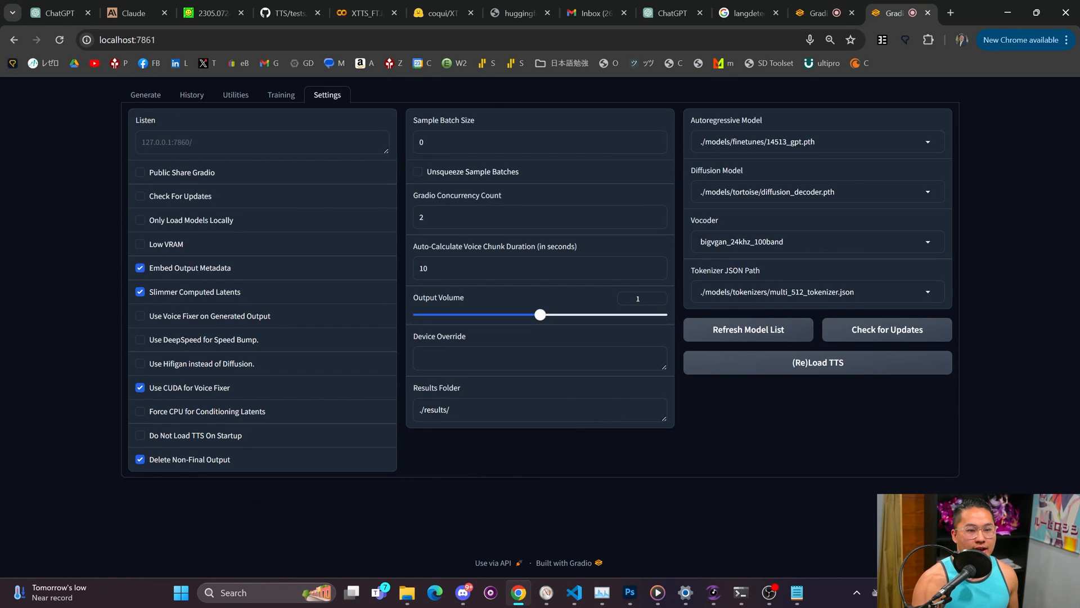
left_click(817, 141)
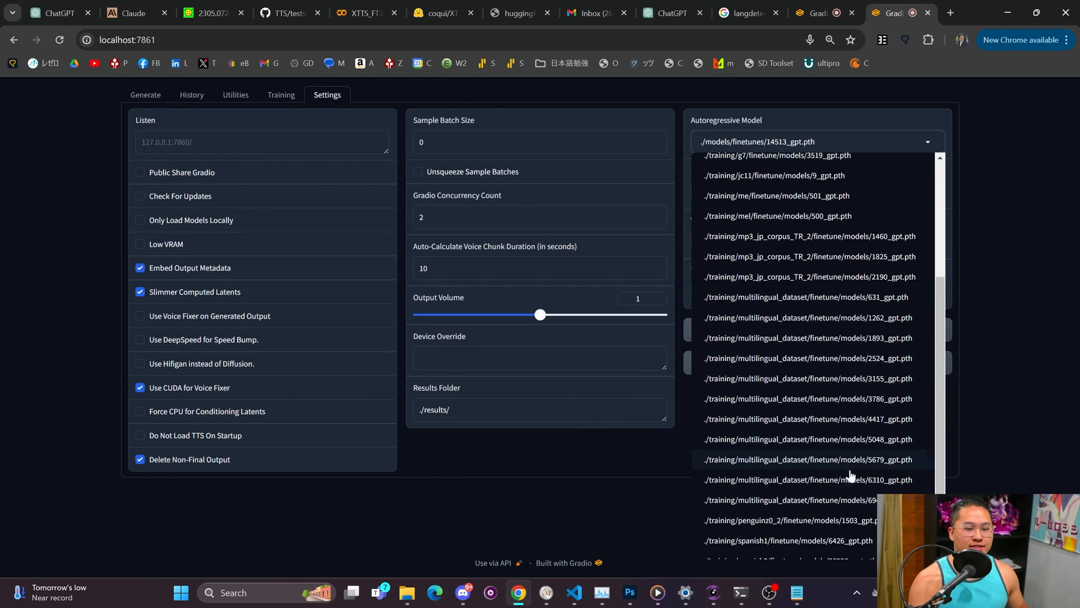
left_click(145, 94)
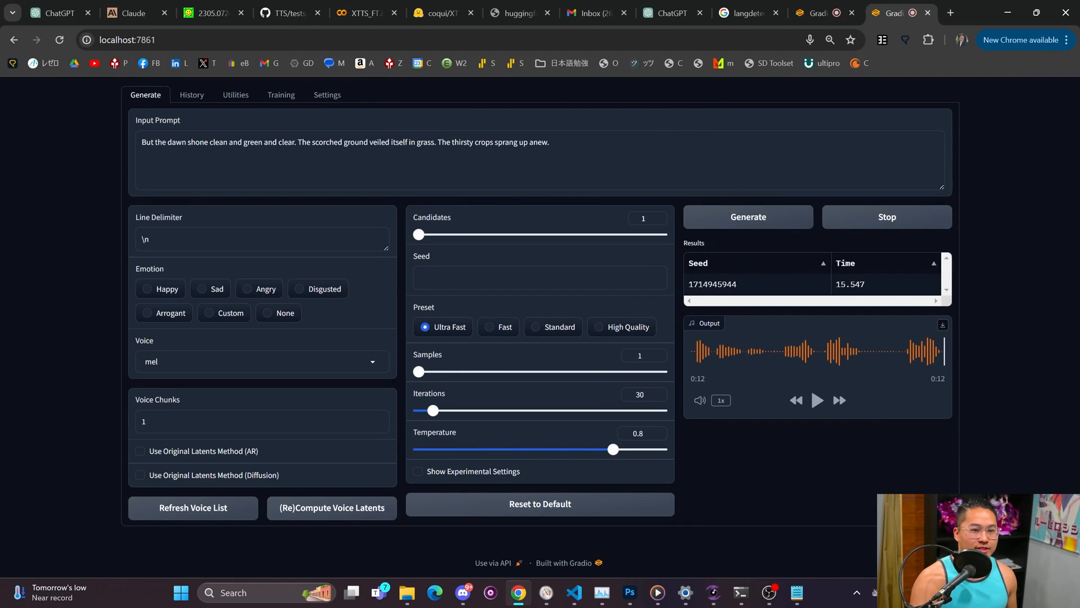
left_click(326, 94)
type("[en]")
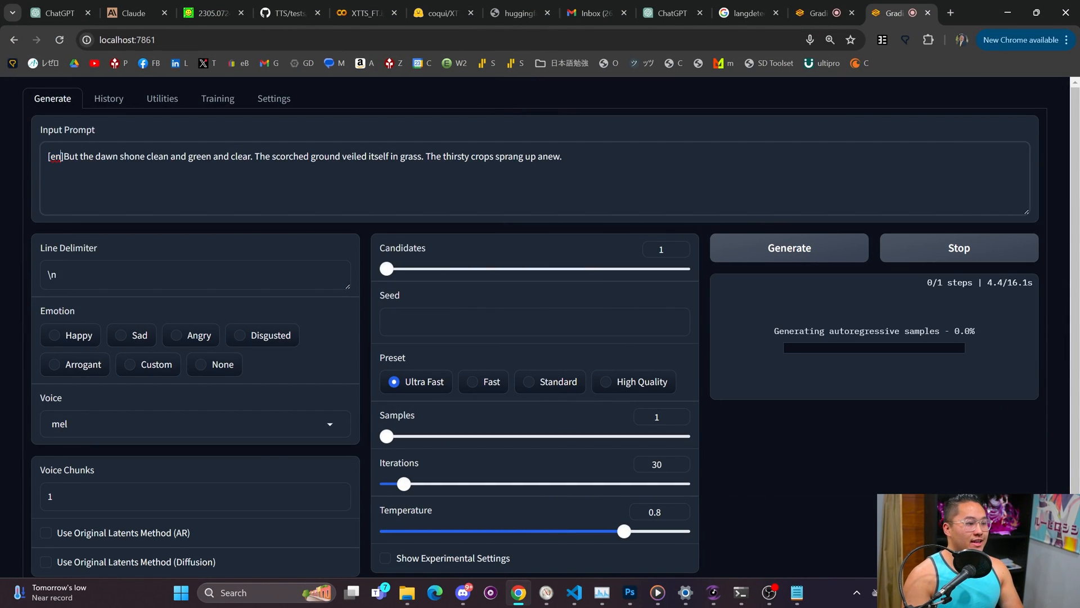
double_click(55, 156)
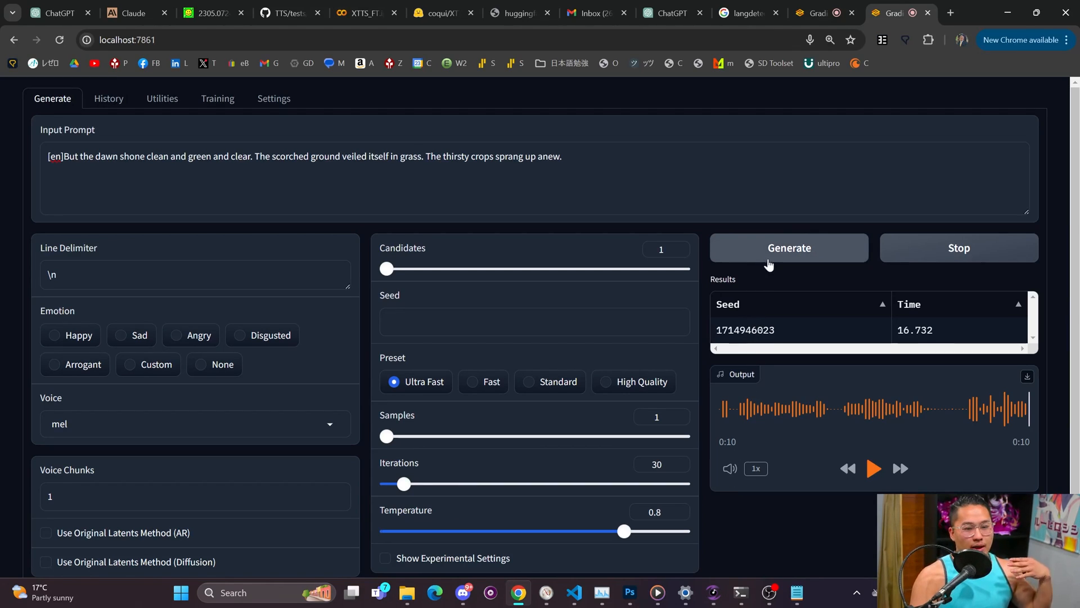
Generate another mel-voice clip of the [en]-tagged passage and play the 9-second output
left_click(788, 247)
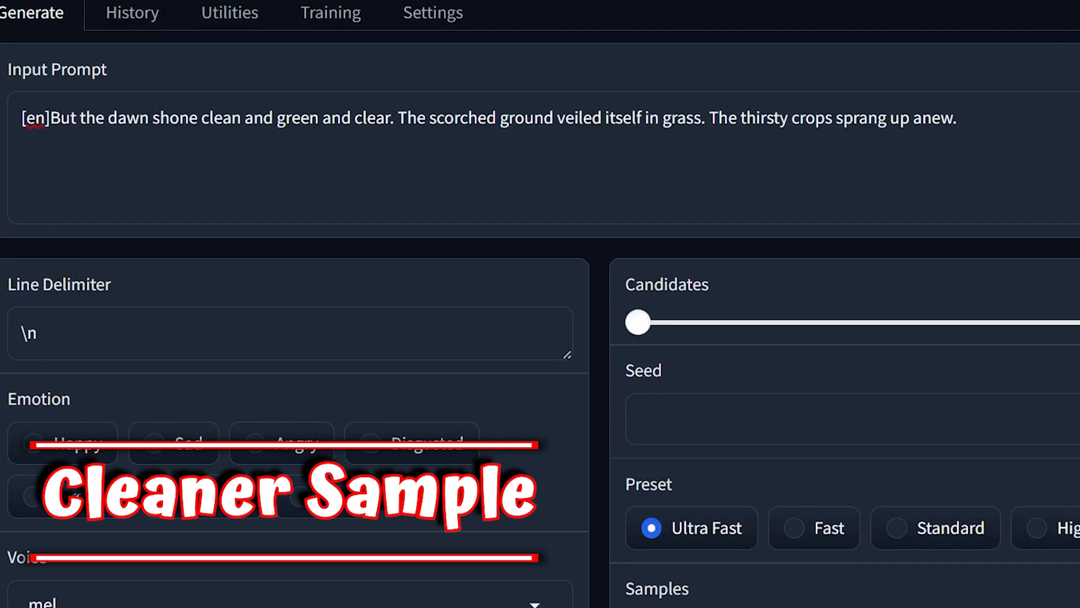
left_click(788, 248)
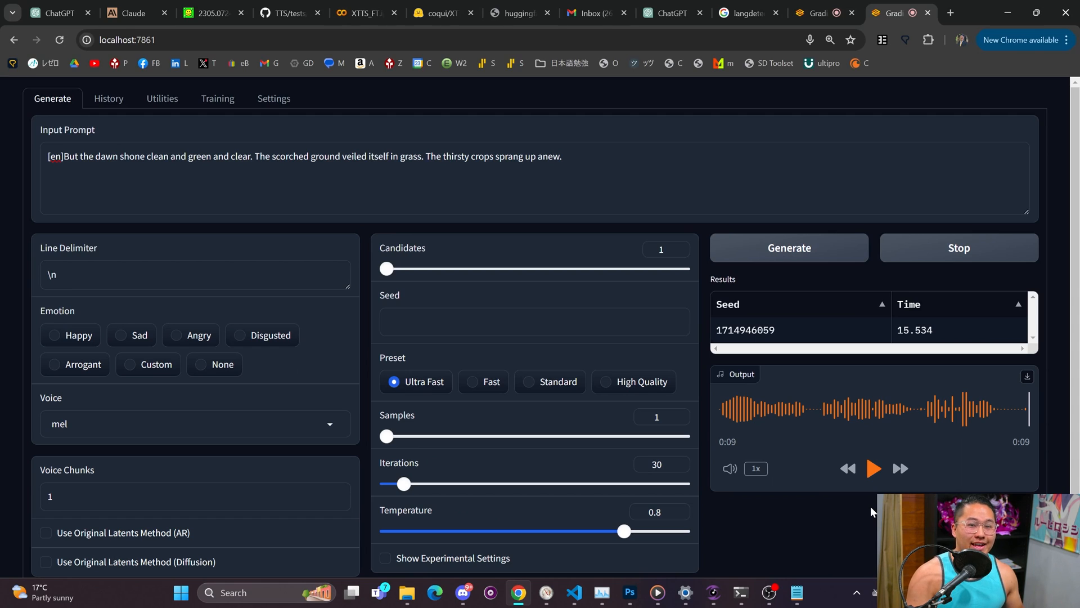
mouse_move(193, 228)
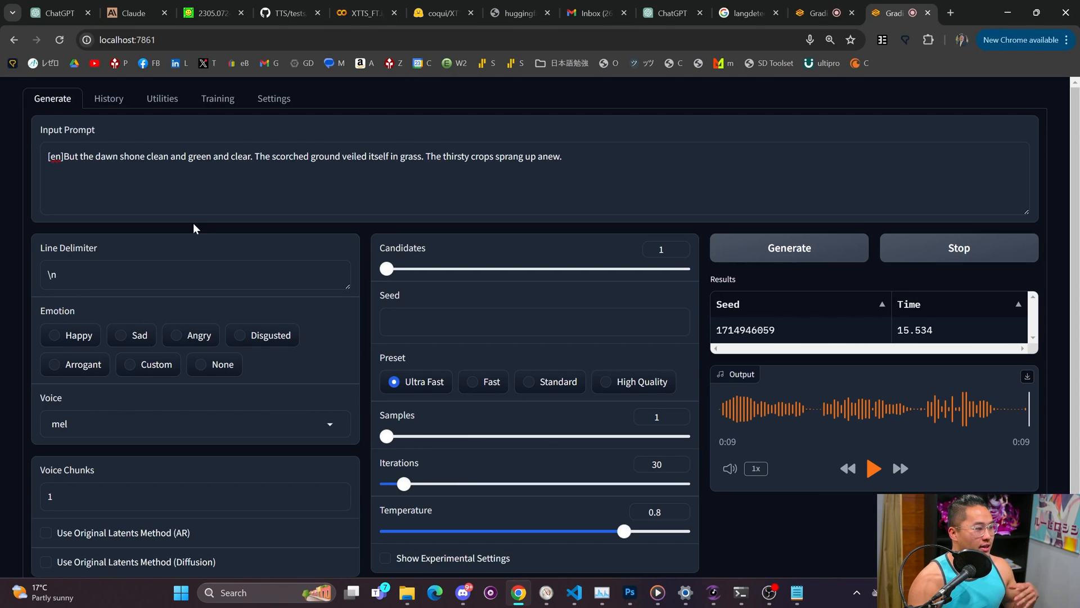
mouse_move(574, 592)
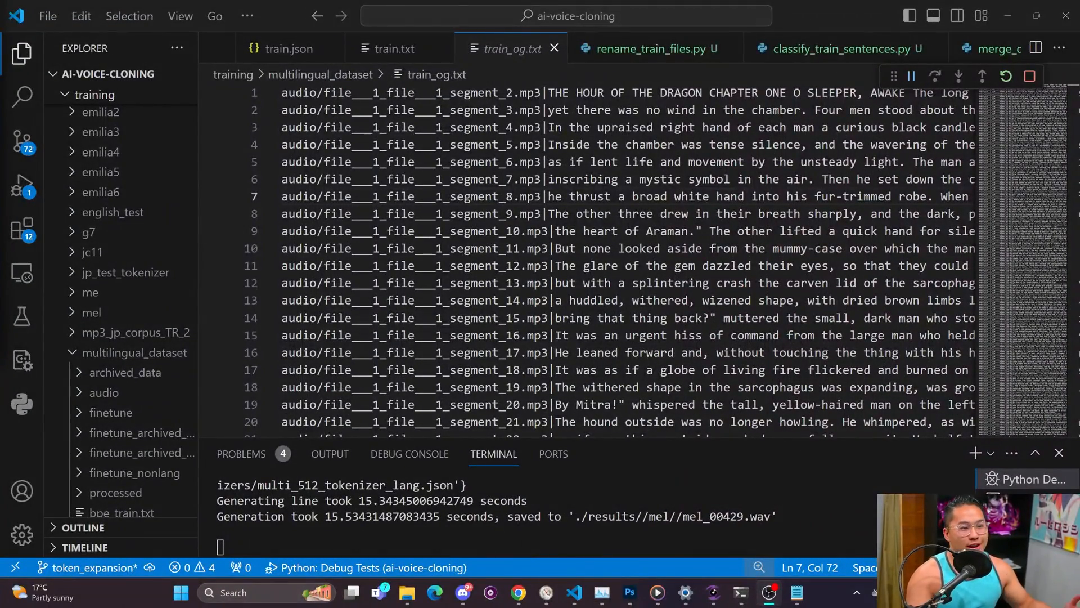
Highlight words in the first transcript lines of train_og.txt, then the Vietnamese sentences near line 121408
left_click_drag(281, 92, 753, 92)
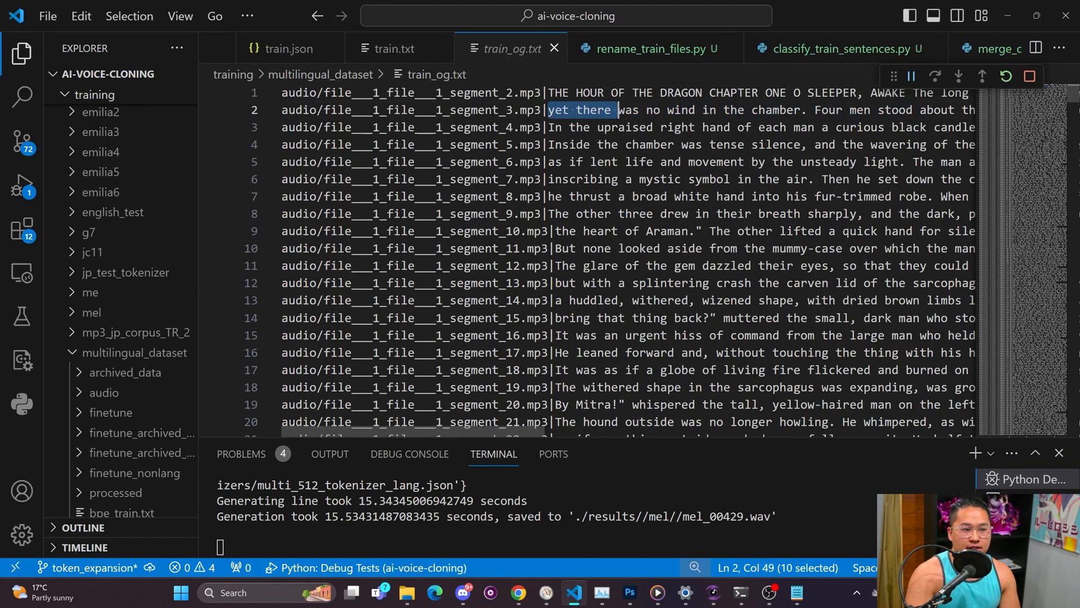
left_click_drag(612, 109, 871, 109)
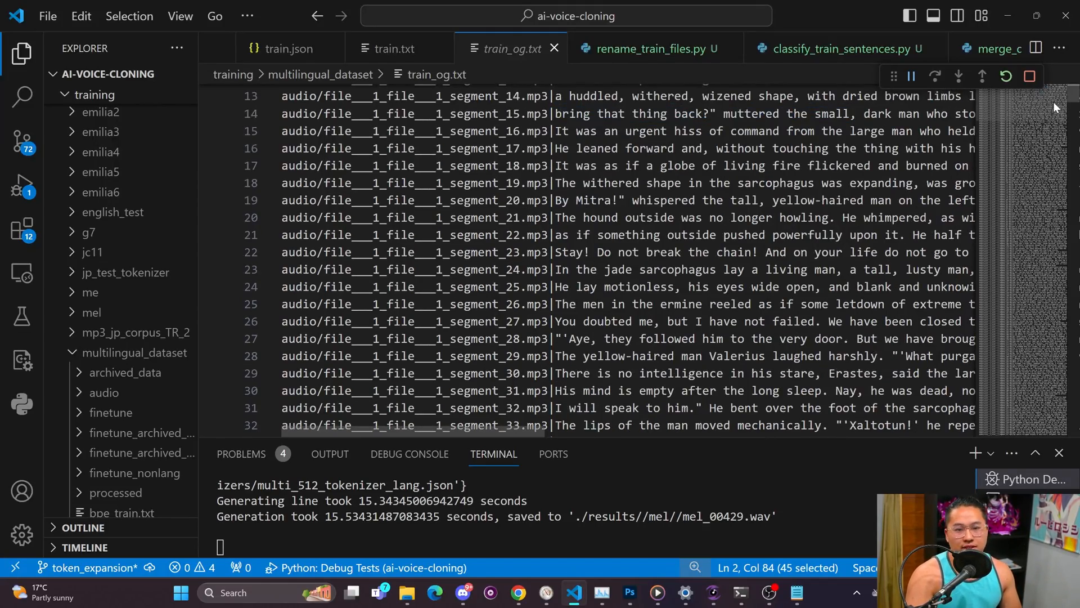
scroll("down", 3)
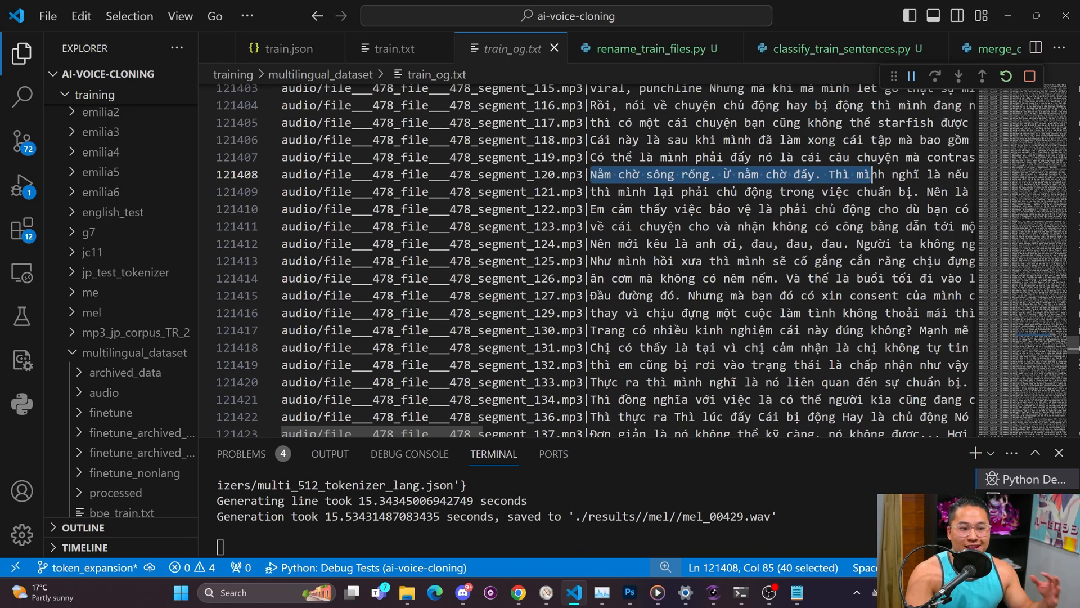
left_click(850, 158)
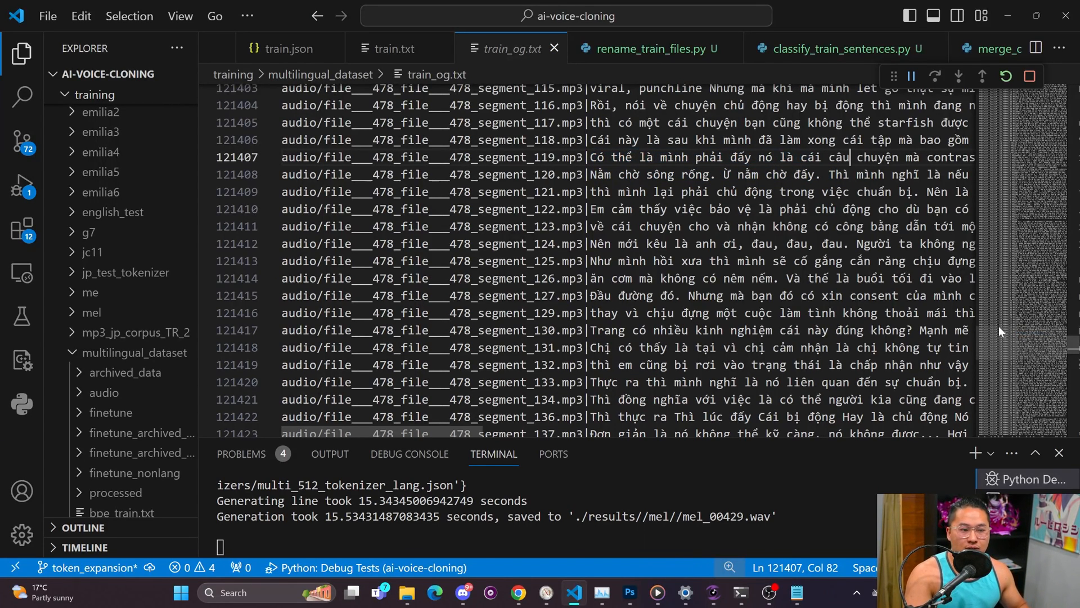
left_click_drag(853, 157, 587, 157)
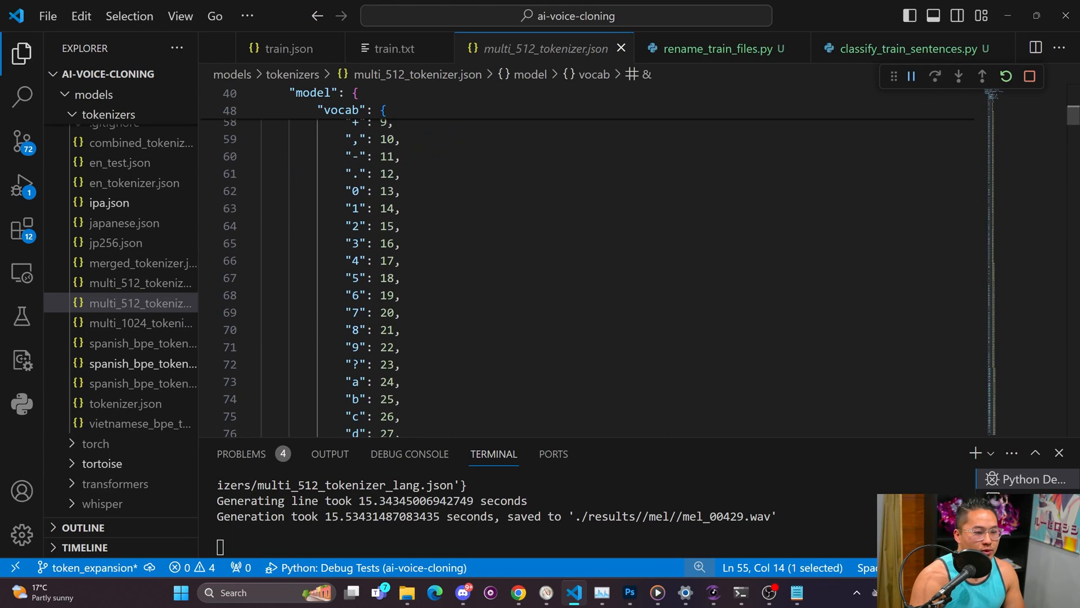
Browse the multi_512_tokenizer.json vocab, picking out the token id for 'g' and a multi-character token
scroll("down", 3)
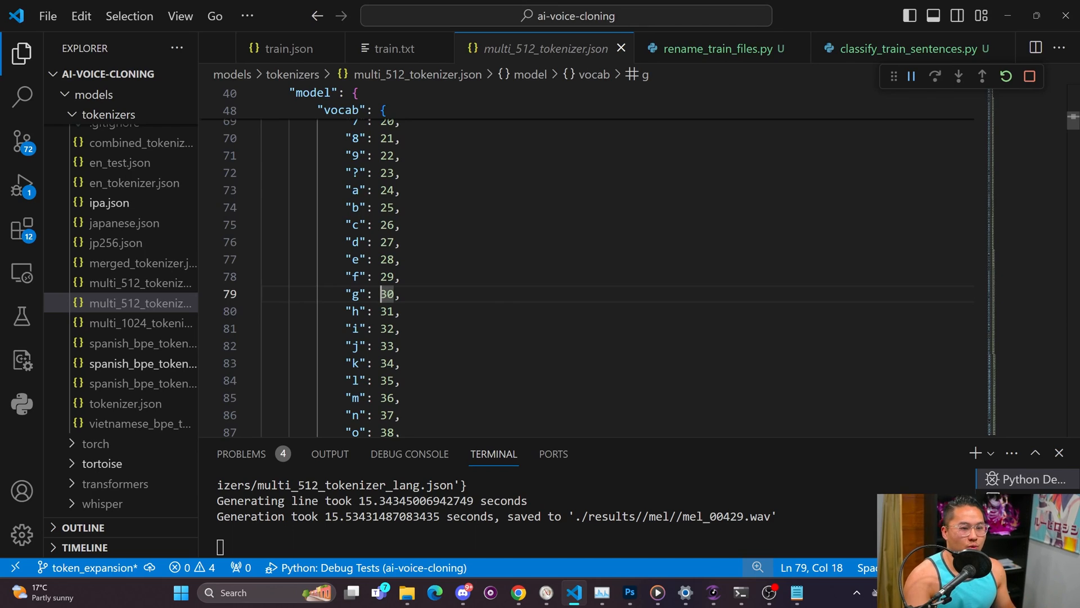
double_click(356, 294)
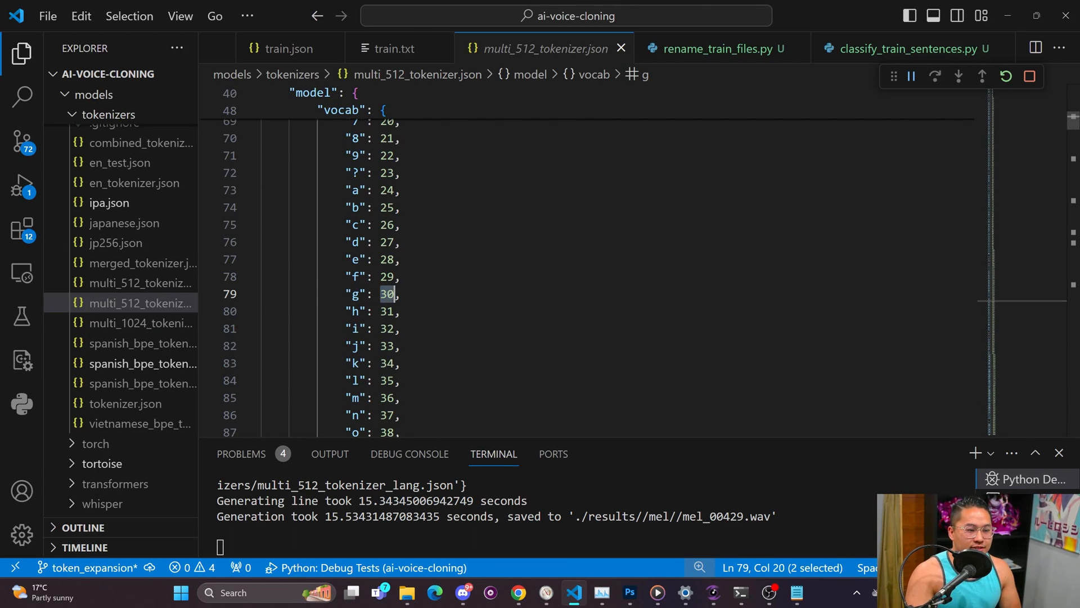
scroll("down", 3)
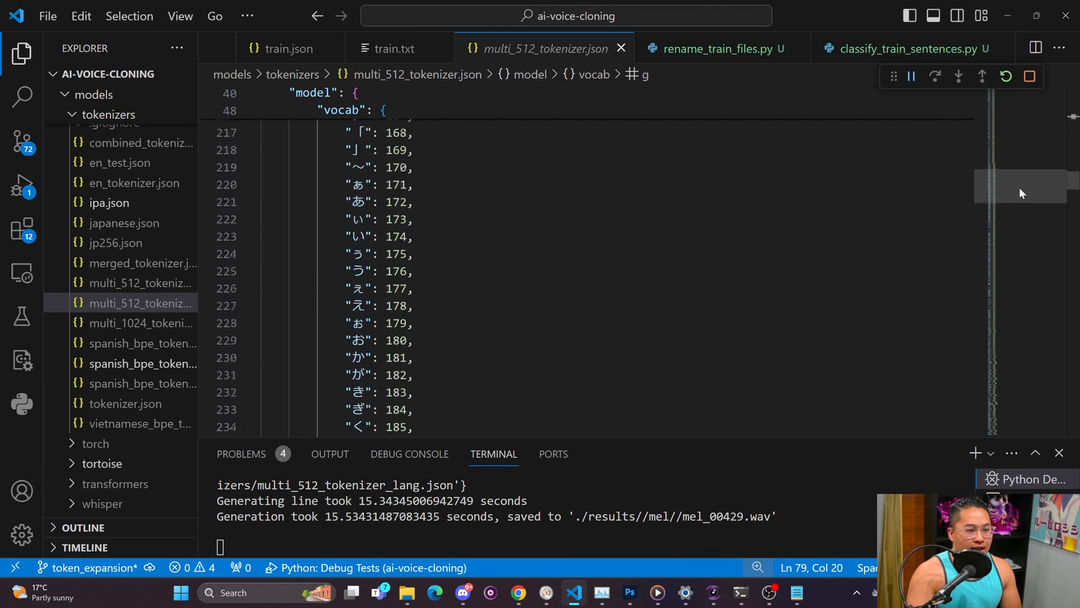
scroll("down", 3)
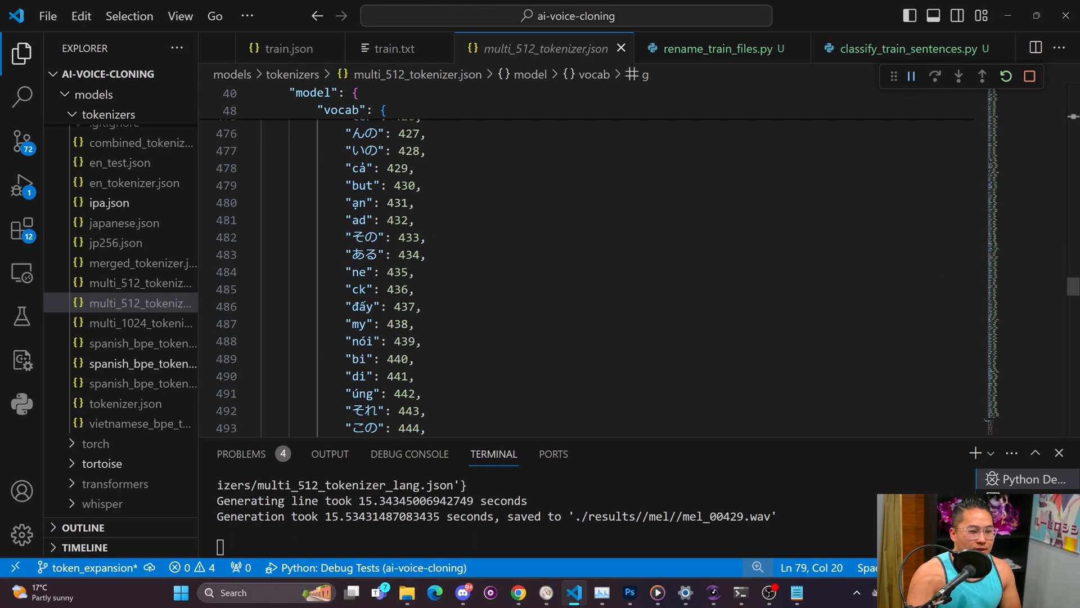
double_click(362, 306)
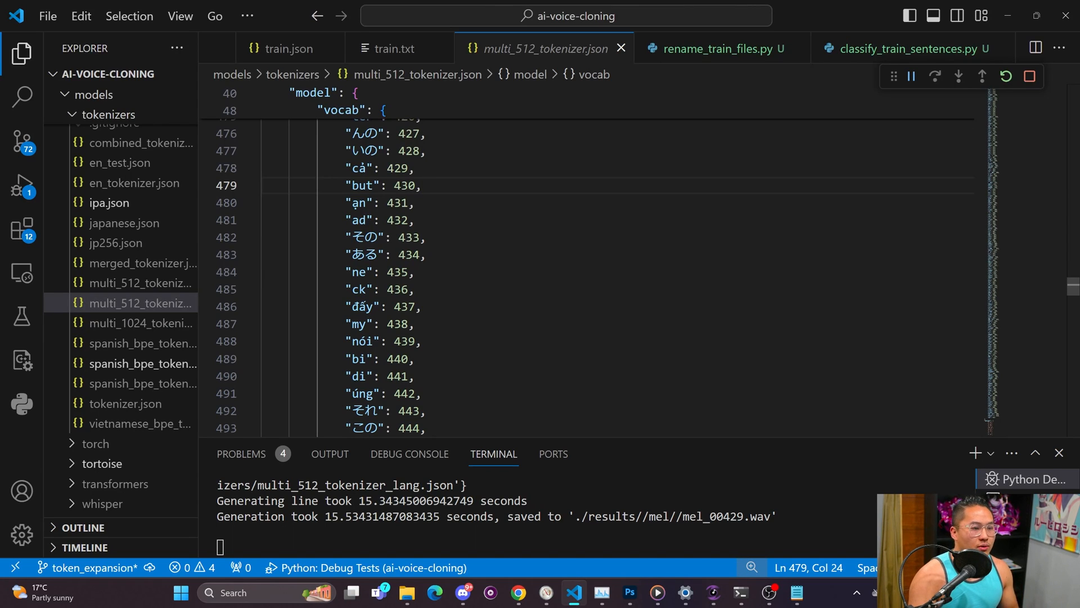
scroll("down", 3)
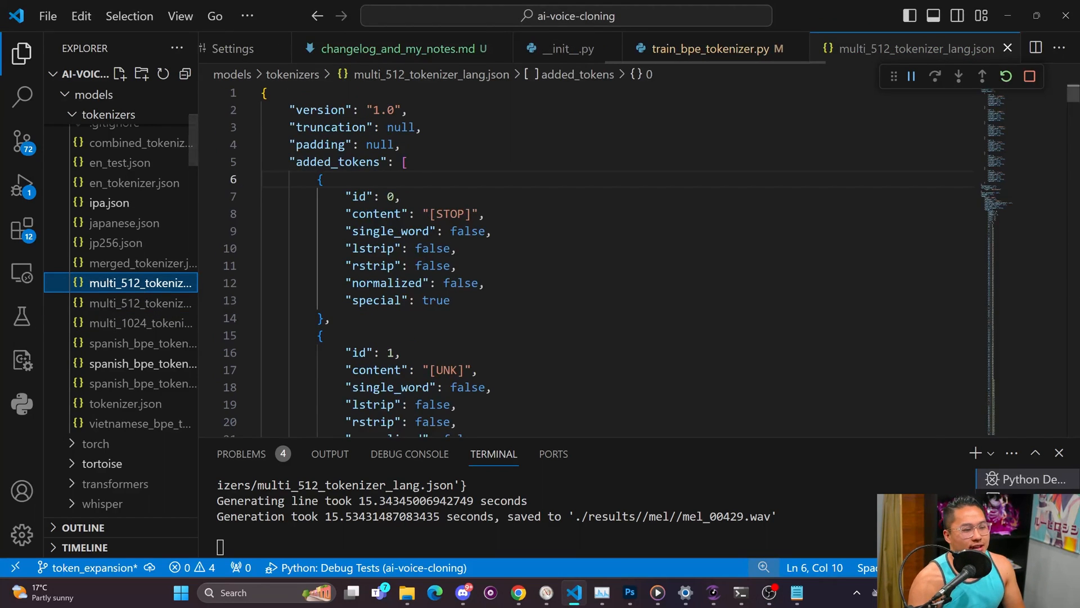
Reveal the added_tokens section and pick out the [ja] token (id 5) beside [vi] (id 4)
scroll("down", 3)
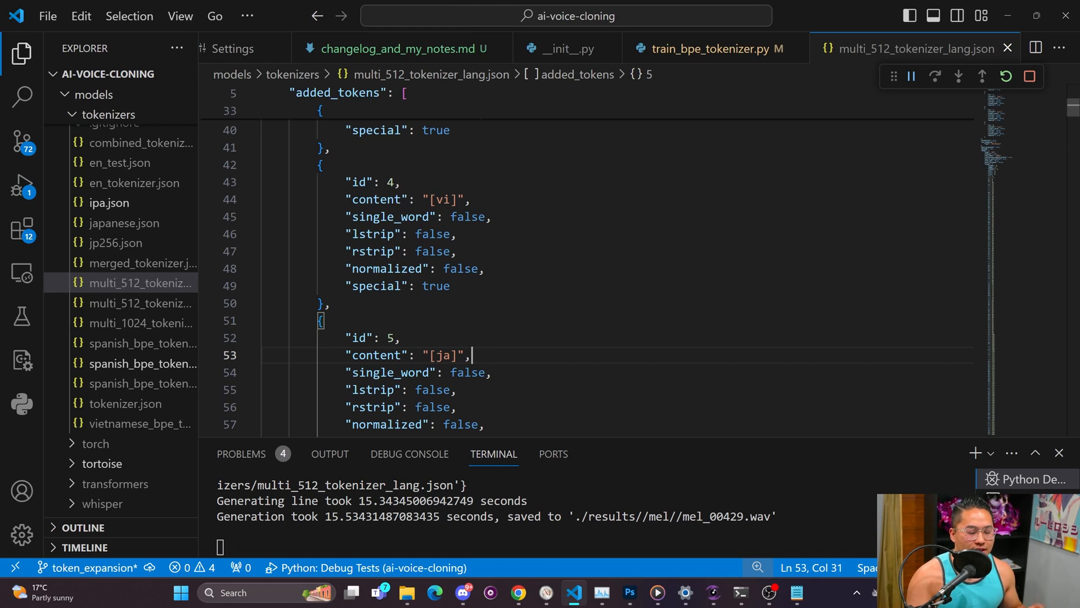
double_click(444, 354)
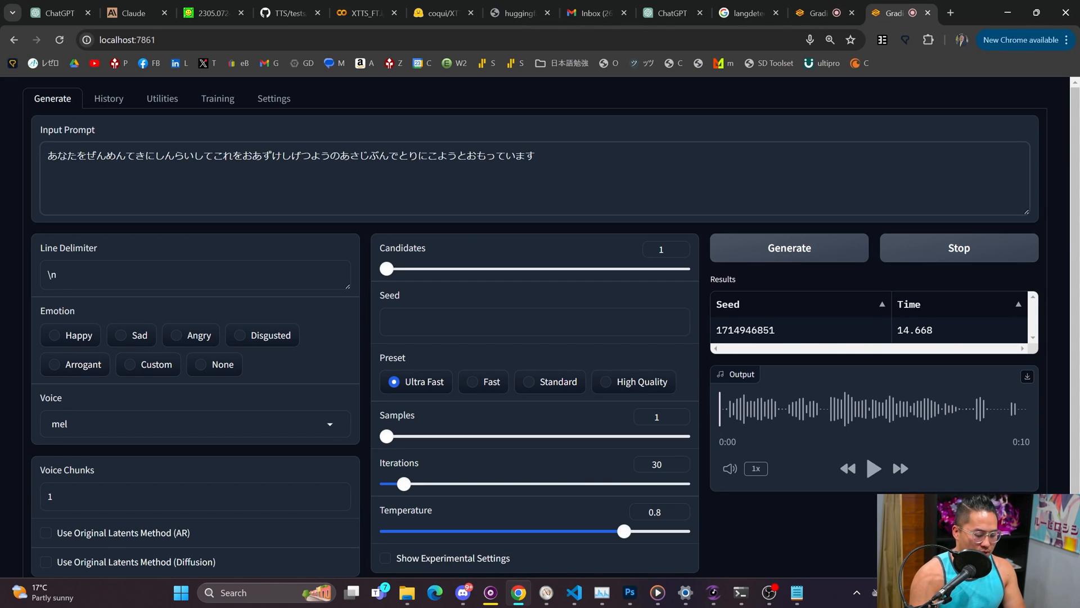
Add the romaji reading 'anata o zenmenteki ni shinrai shite…' under the kana prompt, then go to Settings
type("anata o zenmenteki ni shinrai shite core o oazuke shige tsuyou no asajibun de tori niko you to omottimasu")
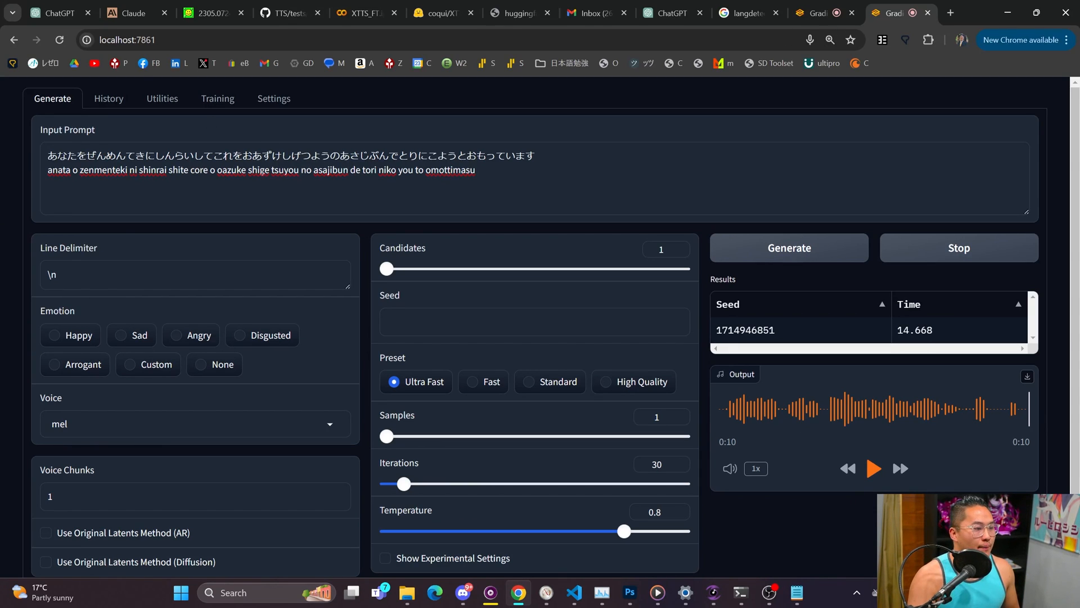
left_click(273, 98)
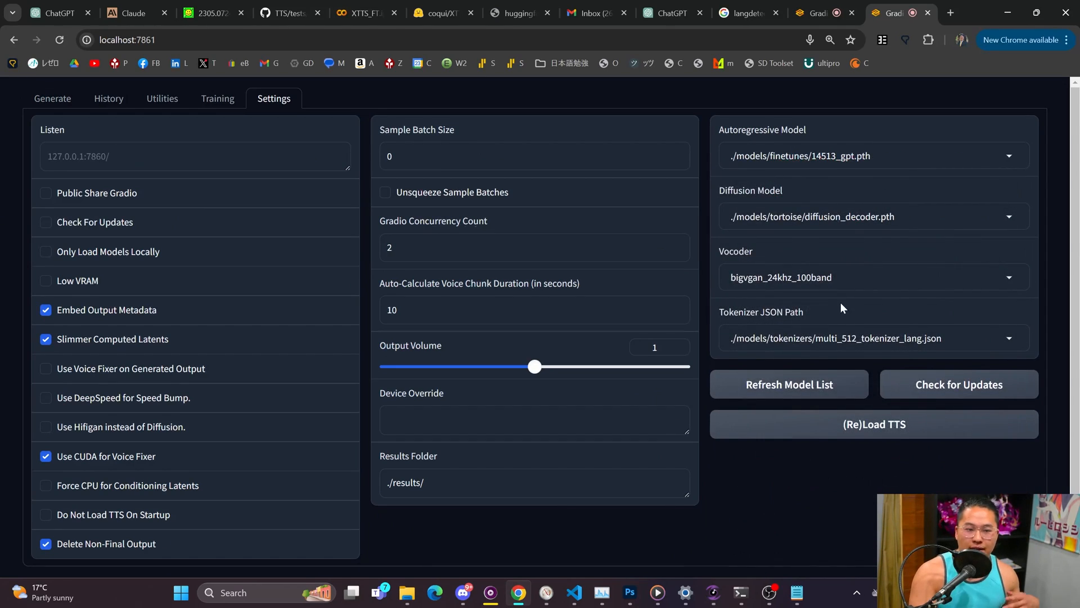
left_click(868, 338)
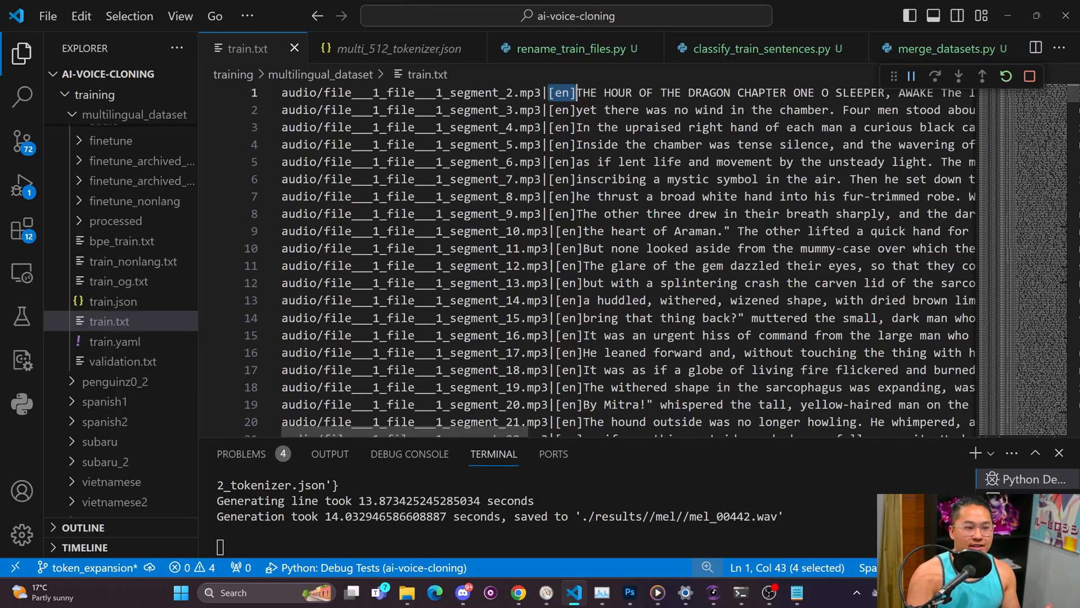
Jump through train.txt from the [en] lines to the [ja] lines and then the [vi] lines
scroll("down", 3)
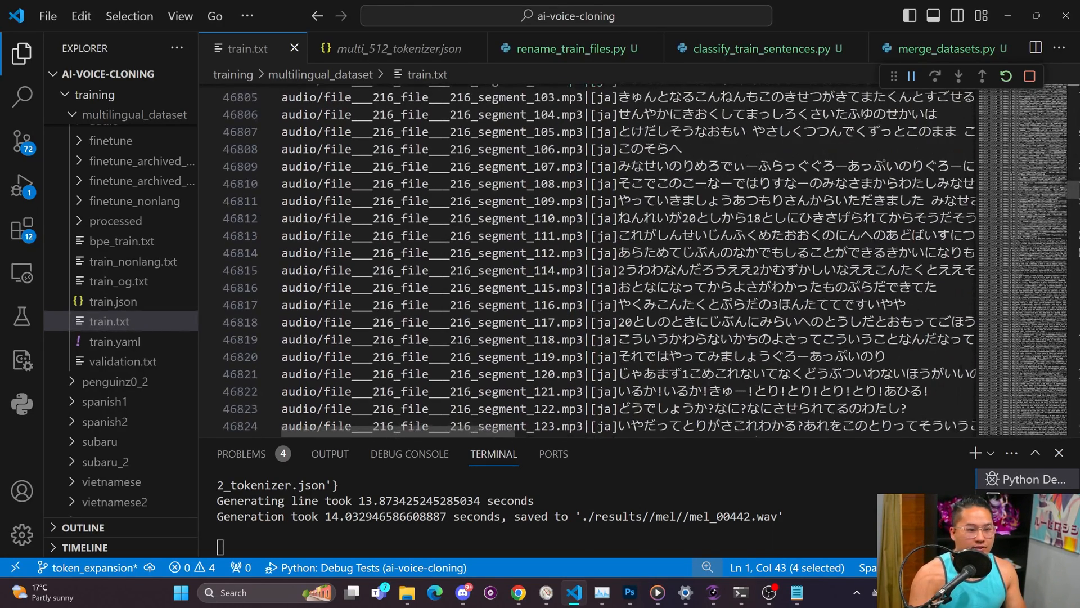
left_click(772, 200)
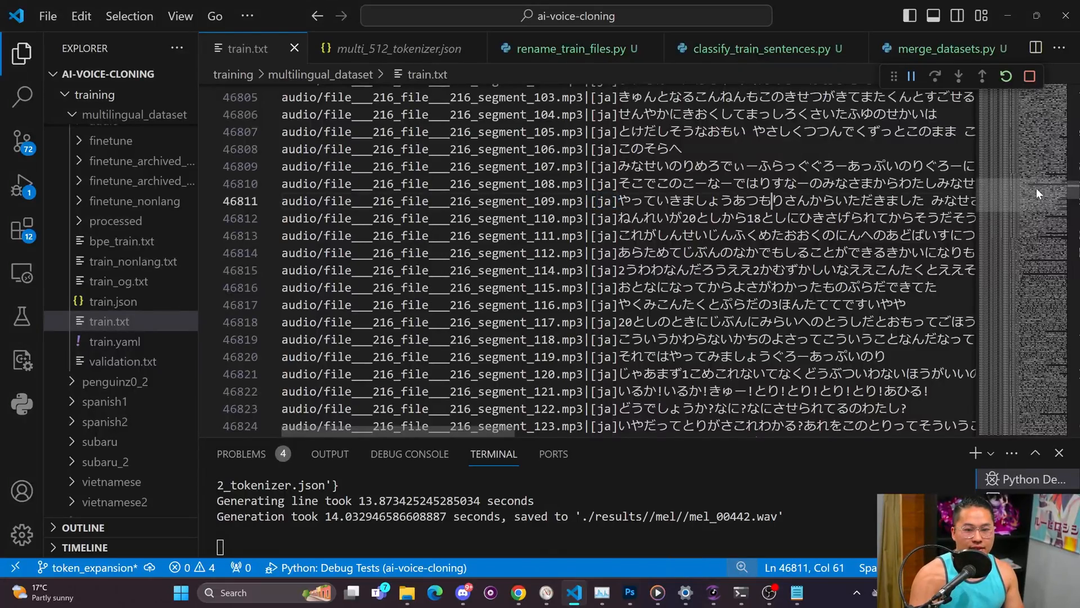
scroll("down", 3)
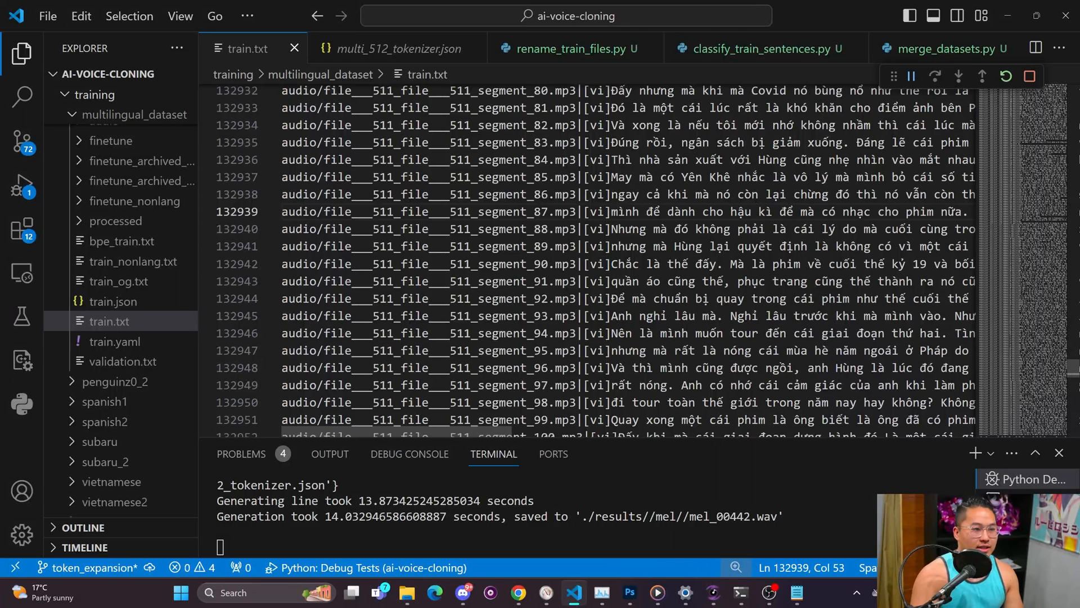
left_click(395, 49)
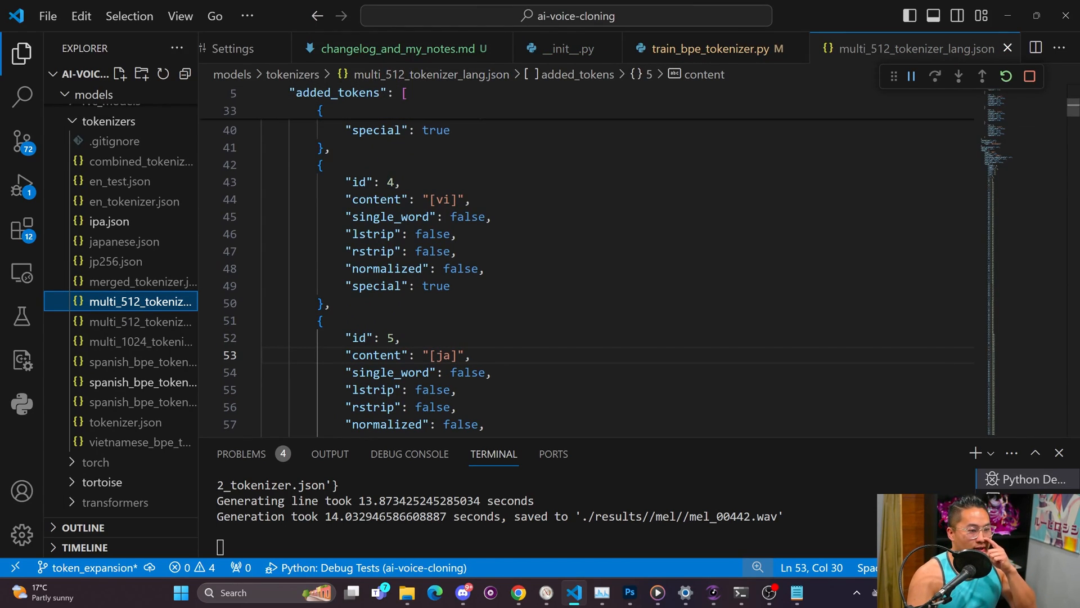
Highlight the [vi] added token and the vocab's [en], [vi], [ja] entries as ids 3–5
left_click_drag(358, 214, 450, 317)
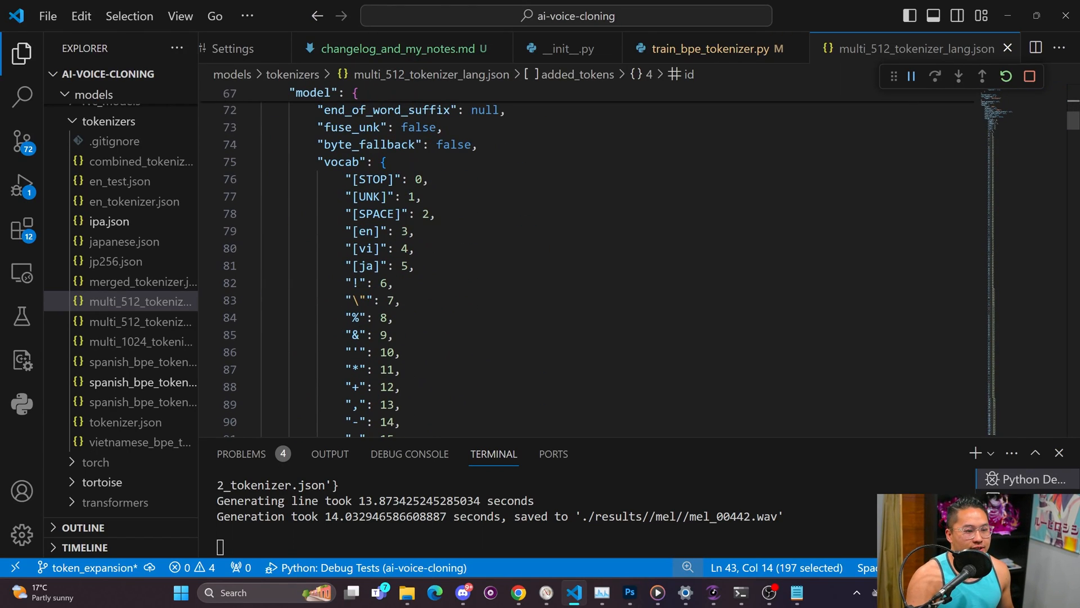
left_click_drag(341, 231, 414, 266)
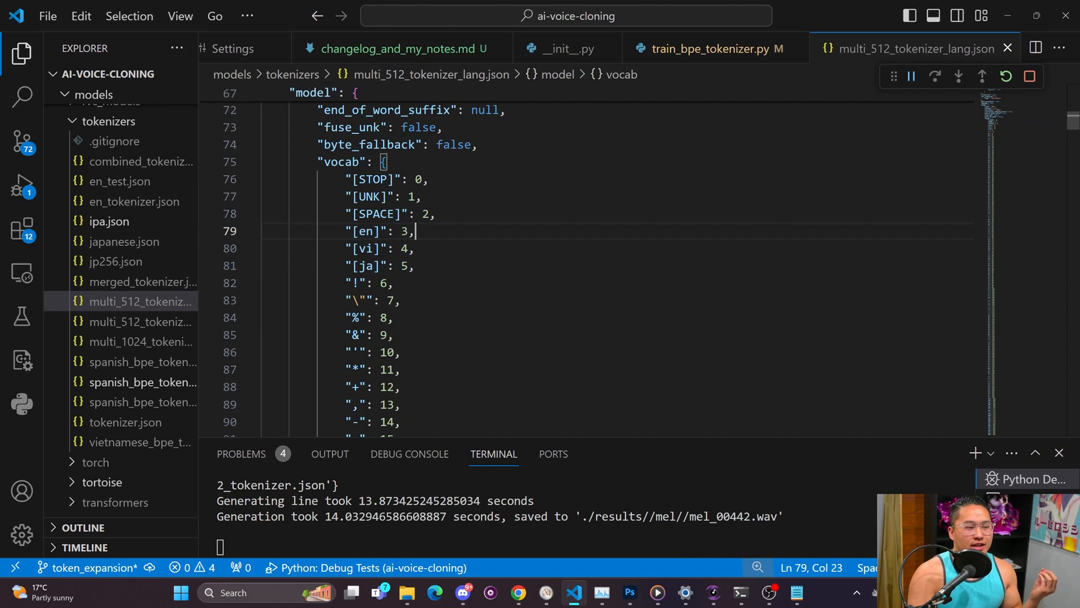
left_click(1060, 49)
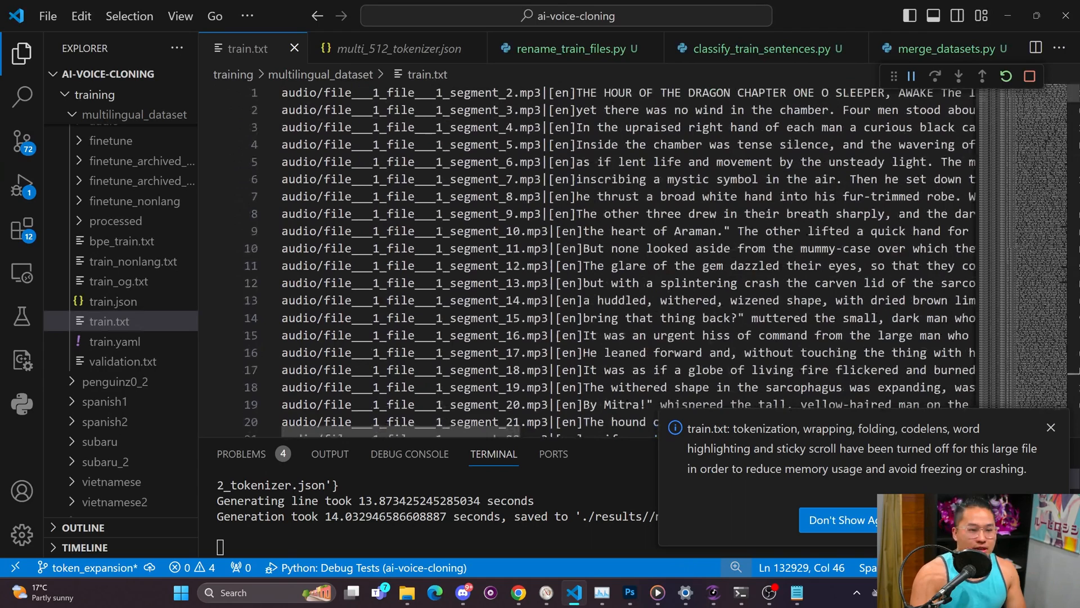
Highlight the opening words of line 3's [en] sentence, then return to multi_512_tokenizer_lang.json
left_click_drag(577, 127, 753, 127)
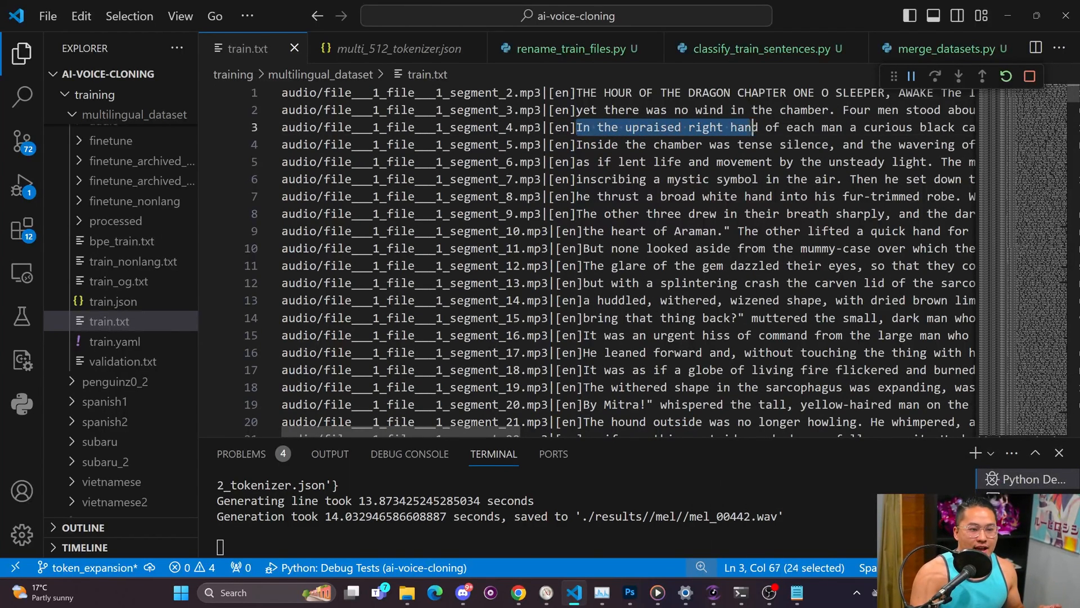
left_click_drag(750, 127, 930, 127)
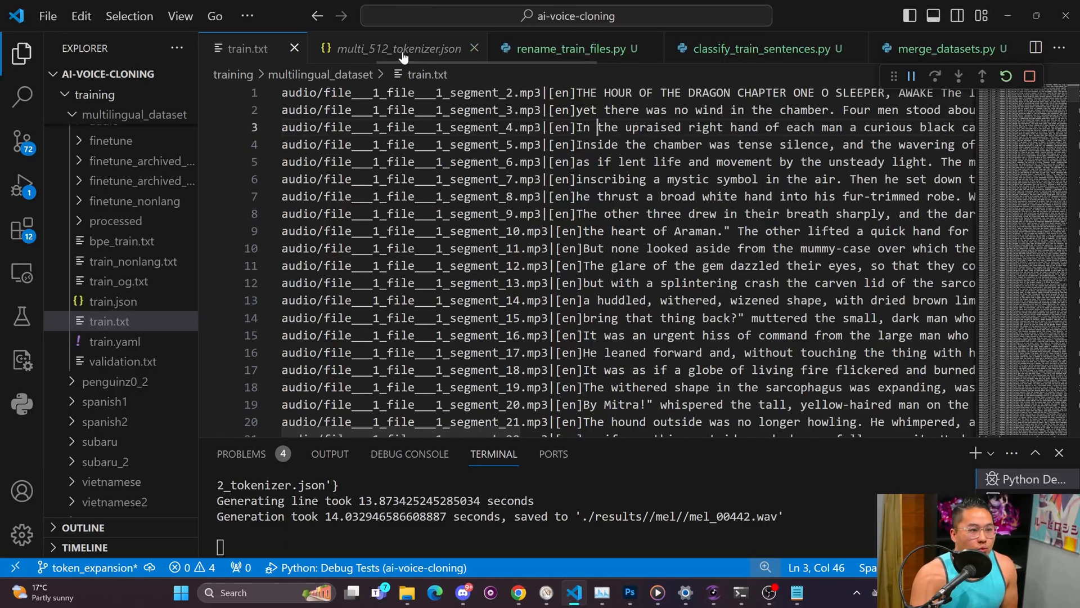
left_click(396, 48)
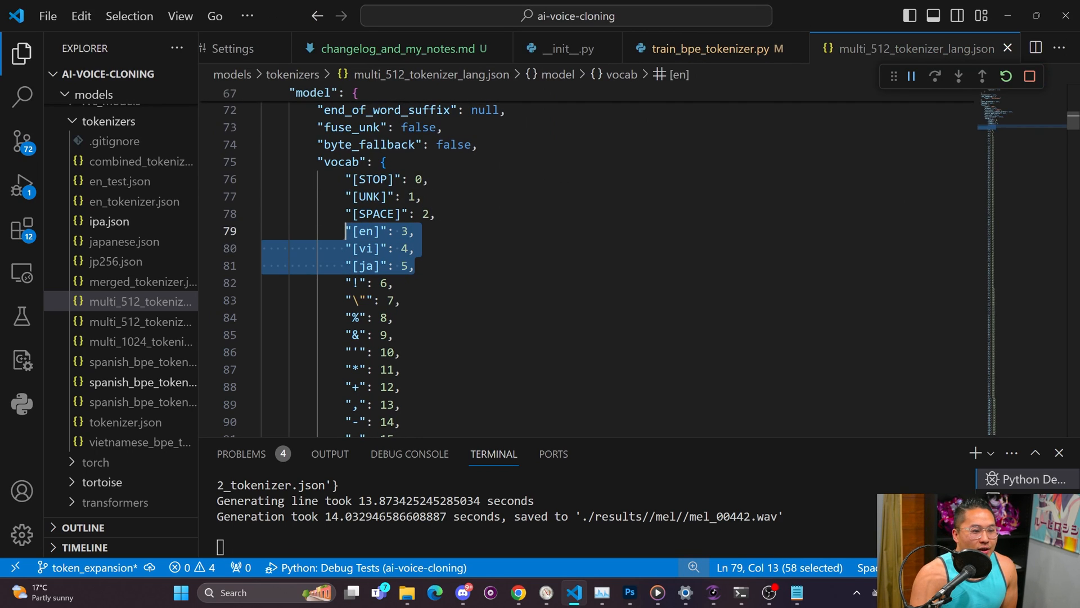
Deselect the [en], [vi], [ja] vocabulary lines and review the end of added_tokens
left_click(415, 230)
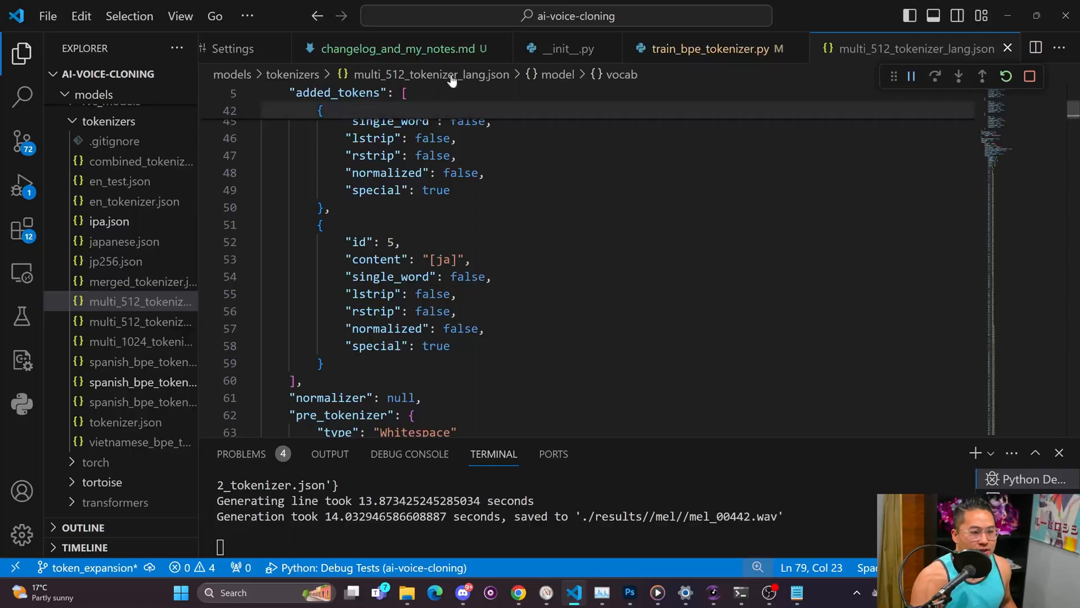
type("edt active")
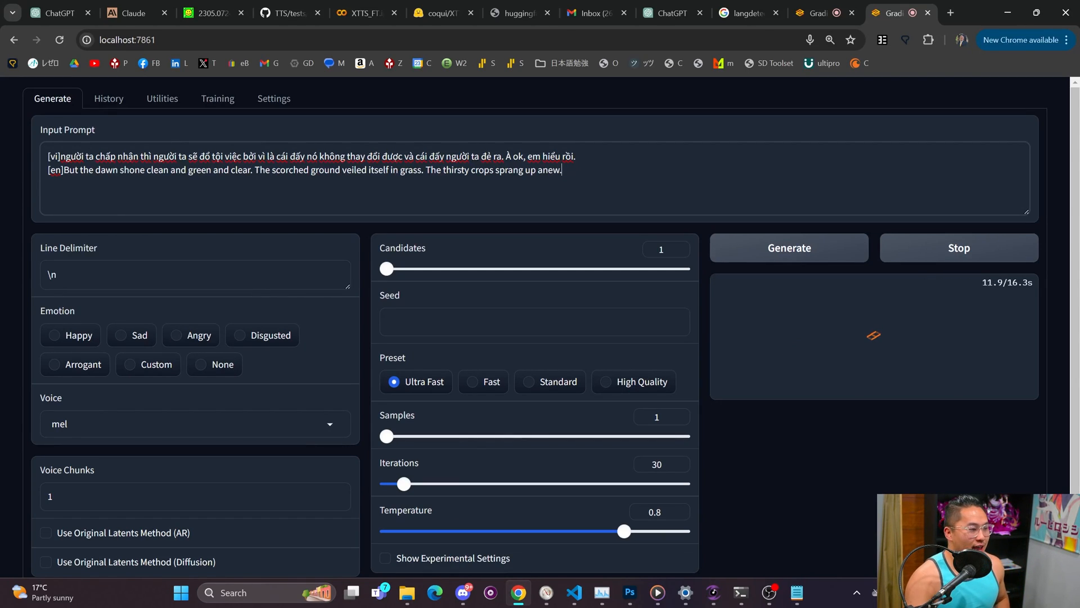
Generate the 21-second clip from the [vi]/[en] prompt and bring up Settings
left_click(788, 247)
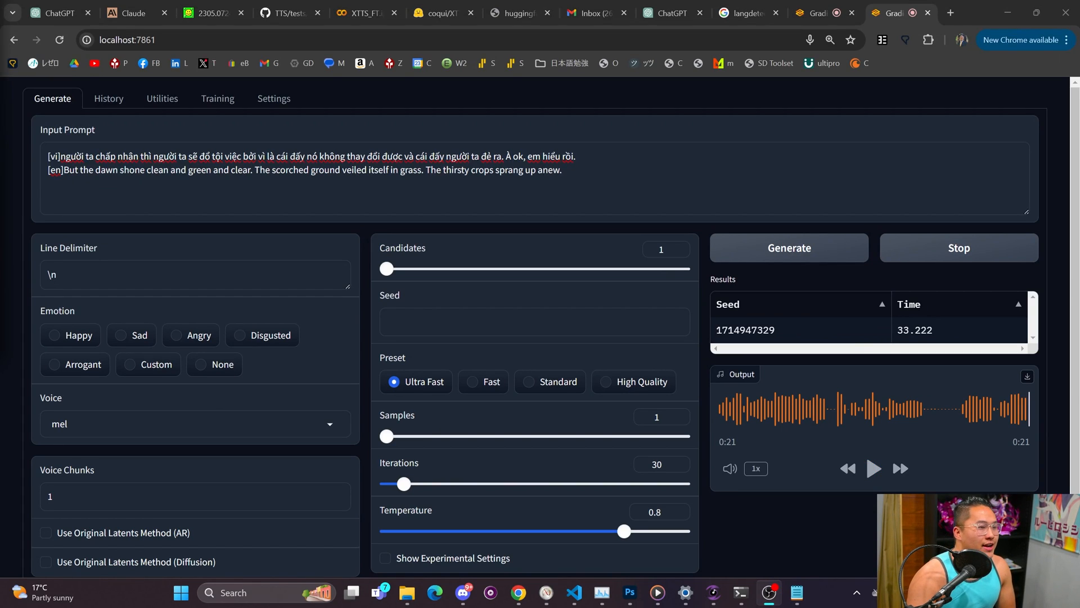
left_click(274, 98)
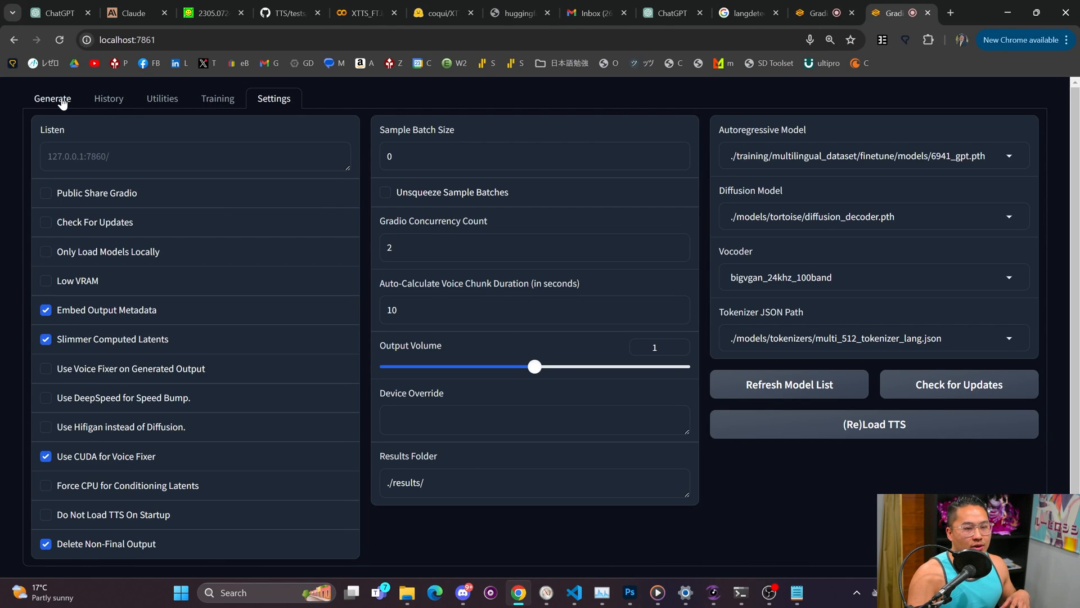
Return to the Generate page and select the [en] tag in the Input Prompt
left_click(53, 98)
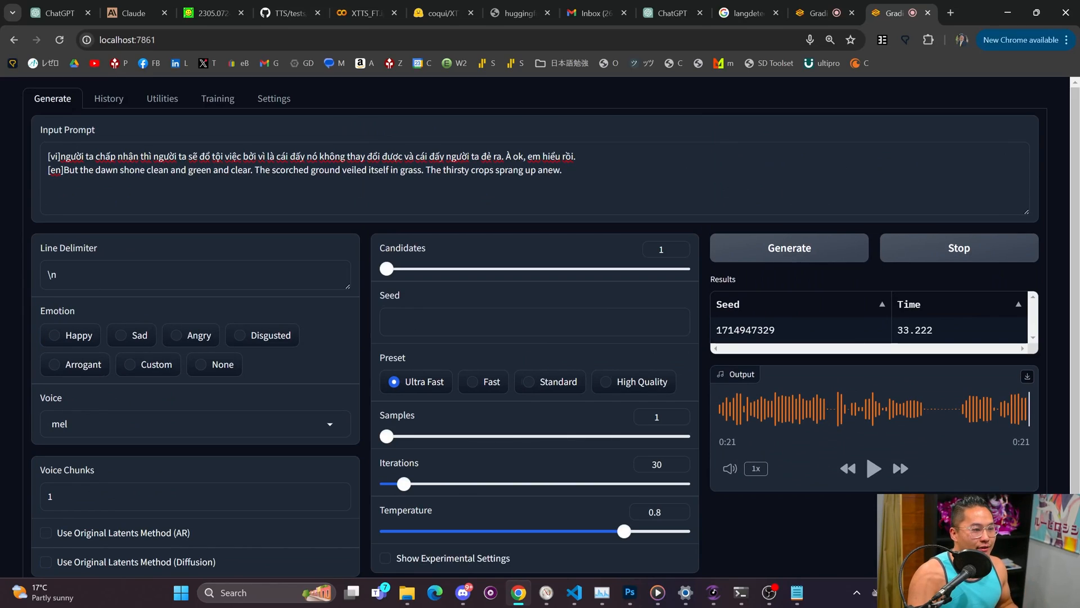
double_click(54, 170)
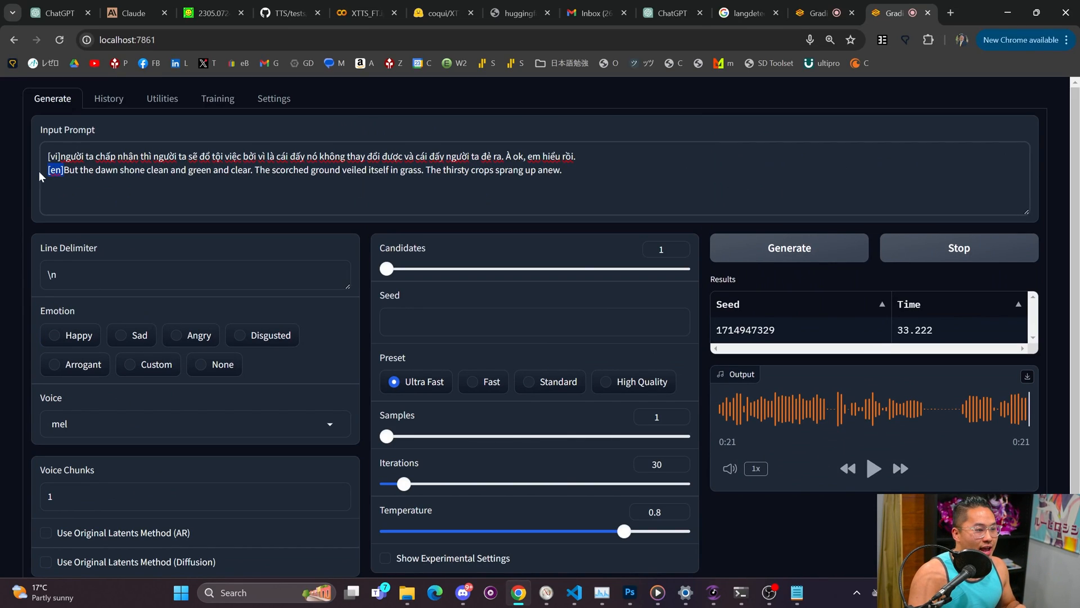